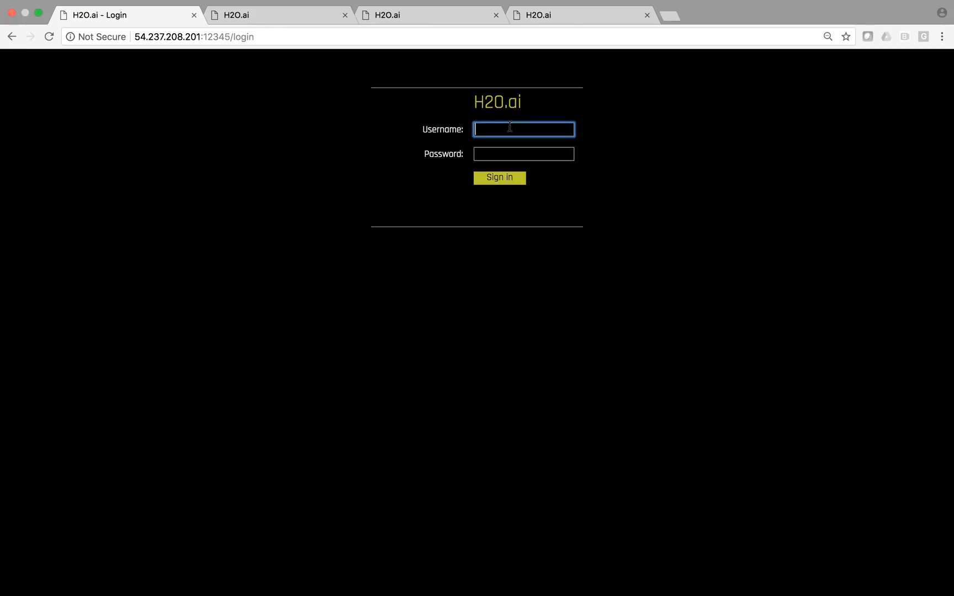
- Sign in to Driverless AI as user h2oai to reach the datasets overview
{"action": "type", "text": "h2oai"}
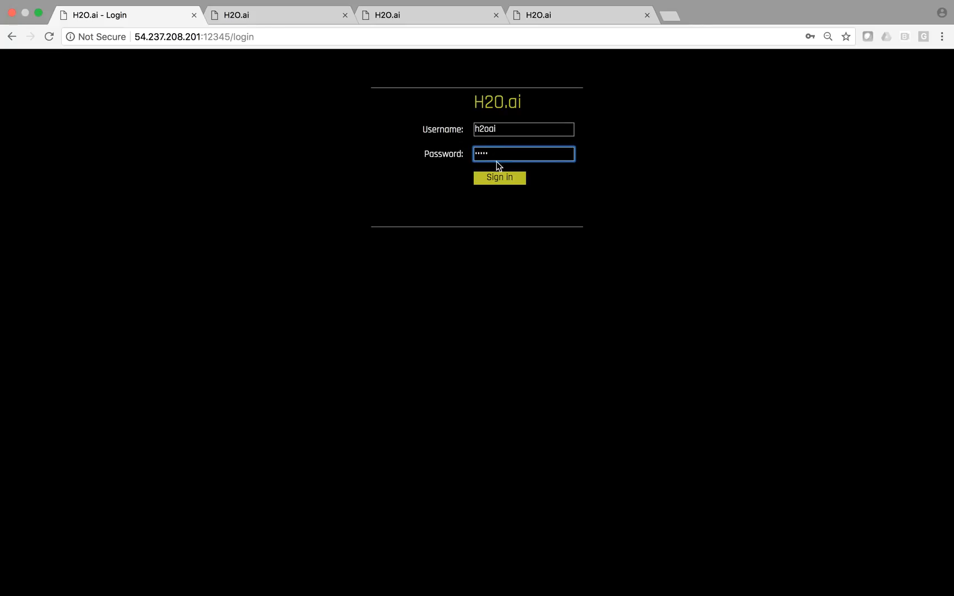
{"action": "left_click", "coordinate": [499, 177]}
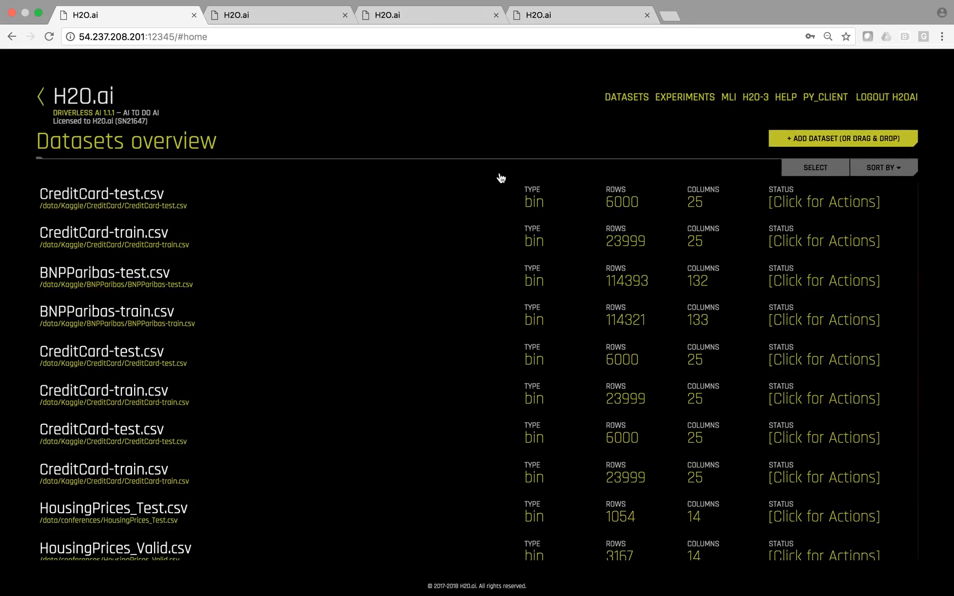
{"action": "mouse_move", "coordinate": [754, 138]}
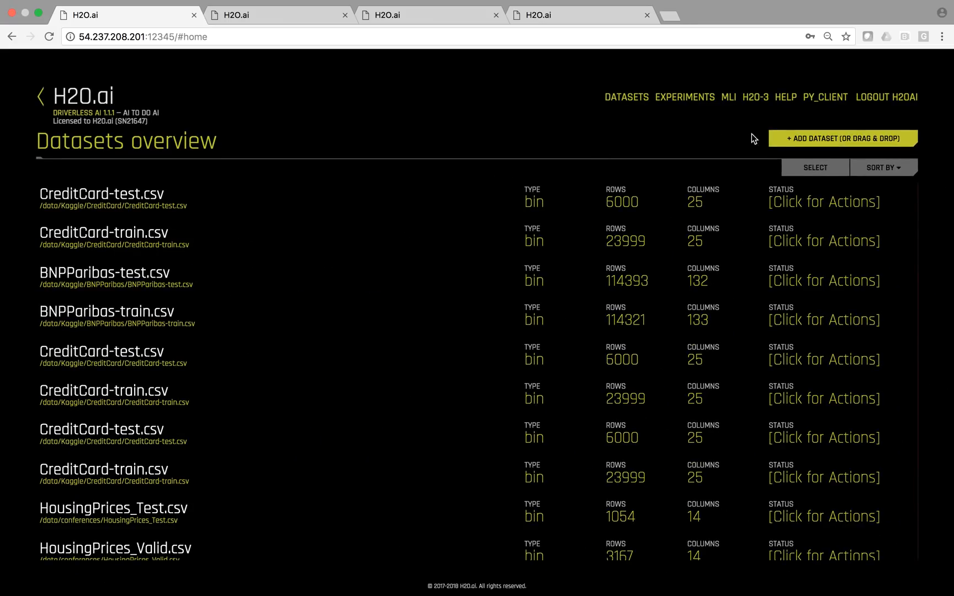
- Show the Visualize and Predict actions for CreditCard_Cat-train.csv
{"action": "left_click", "coordinate": [842, 138]}
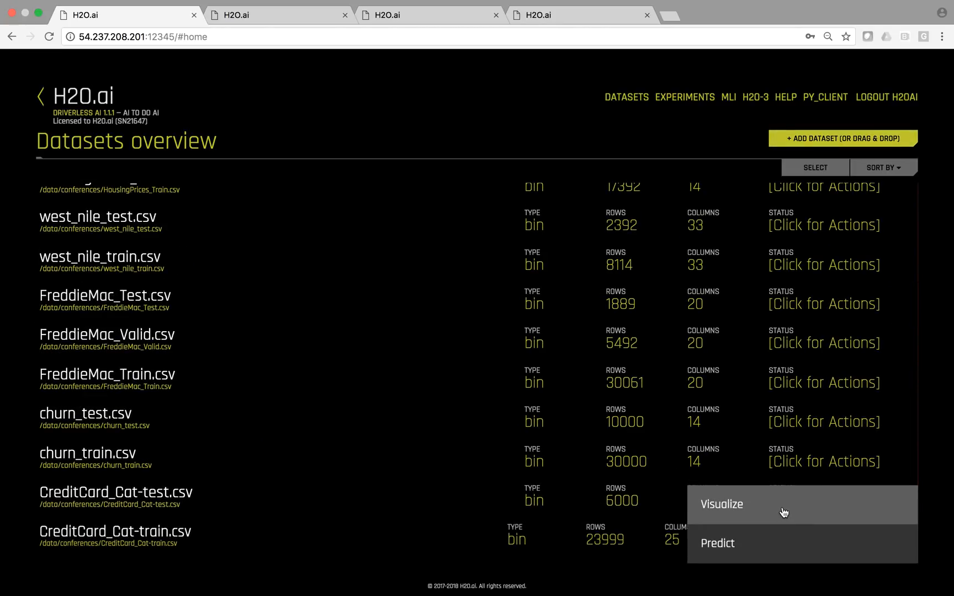
- Visualize CreditCard_Cat-train.csv and browse its skewed histograms such as BILL_AMT4
{"action": "left_click", "coordinate": [721, 503]}
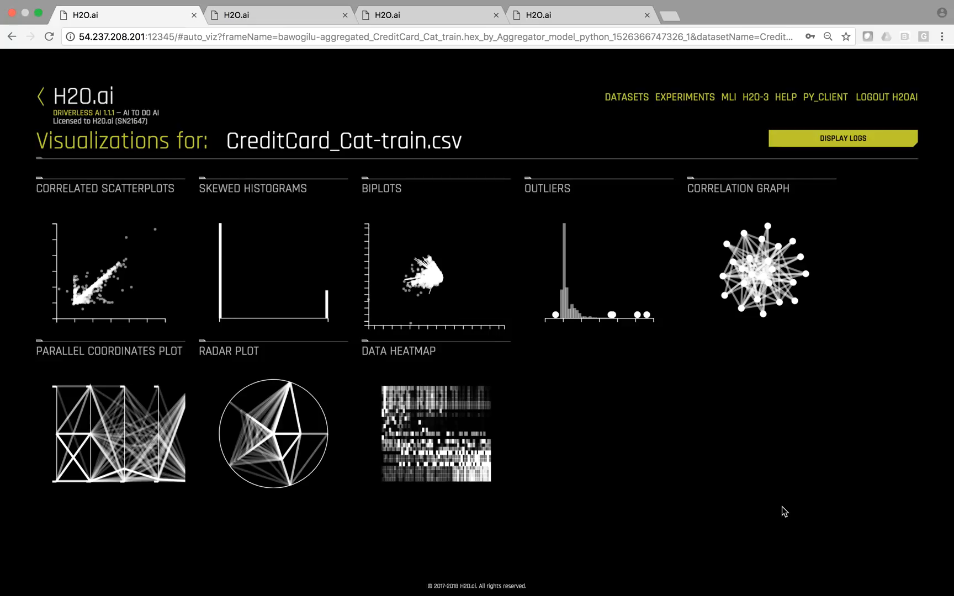
{"action": "mouse_move", "coordinate": [664, 385]}
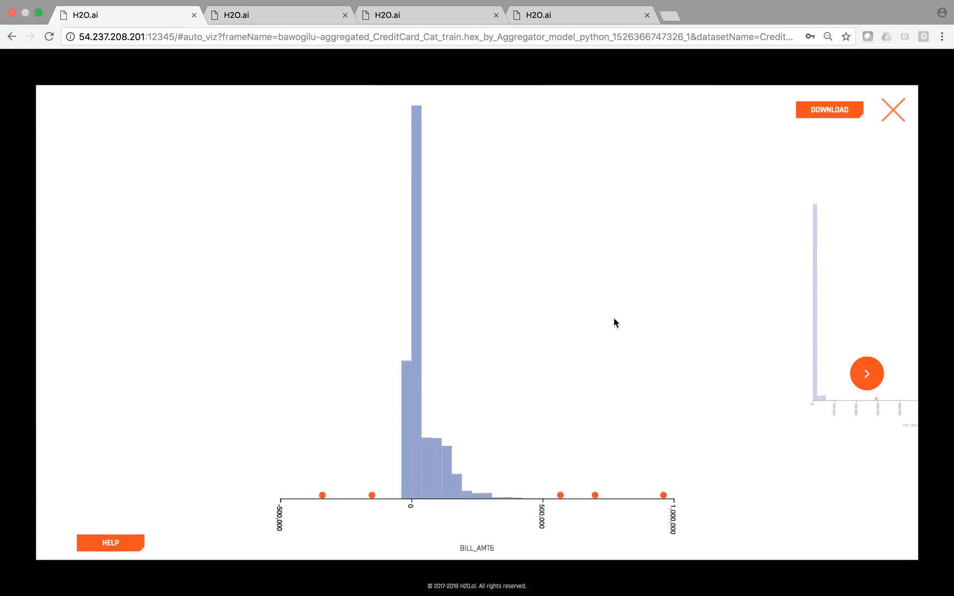
{"action": "left_click", "coordinate": [867, 374]}
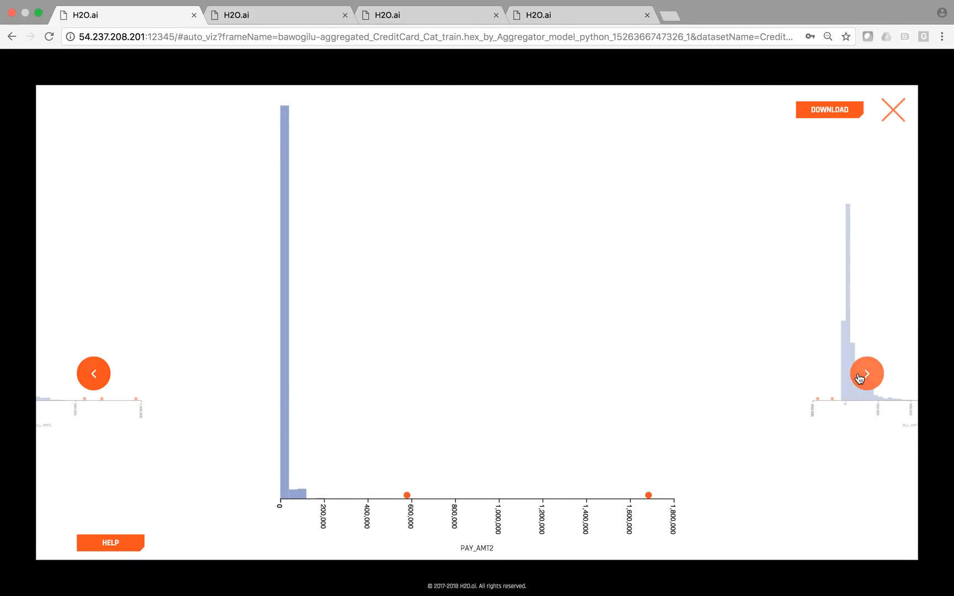
{"action": "left_click", "coordinate": [866, 373]}
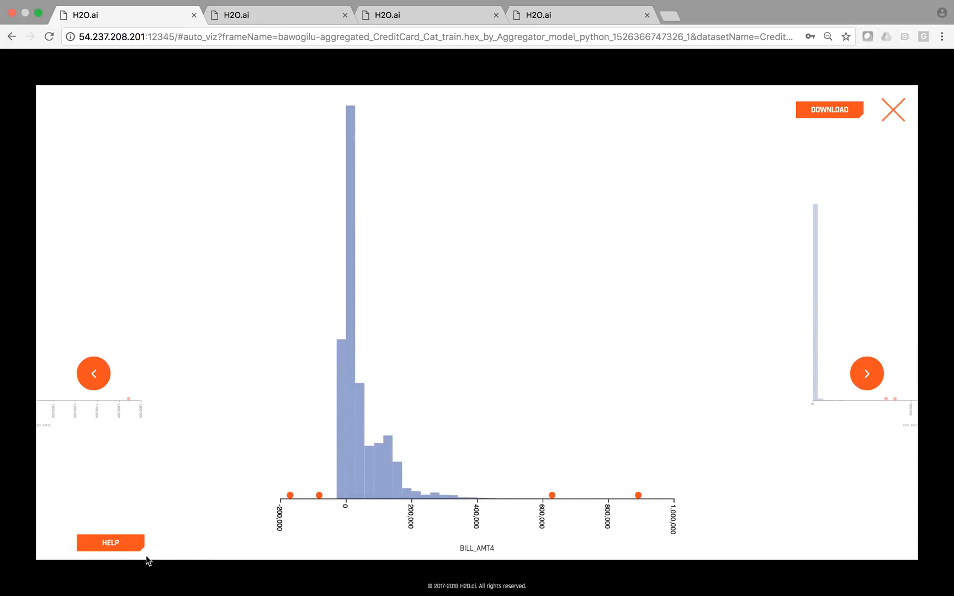
- Download one skewed histogram as an image and leave the enlarged viewer
{"action": "left_click", "coordinate": [111, 543]}
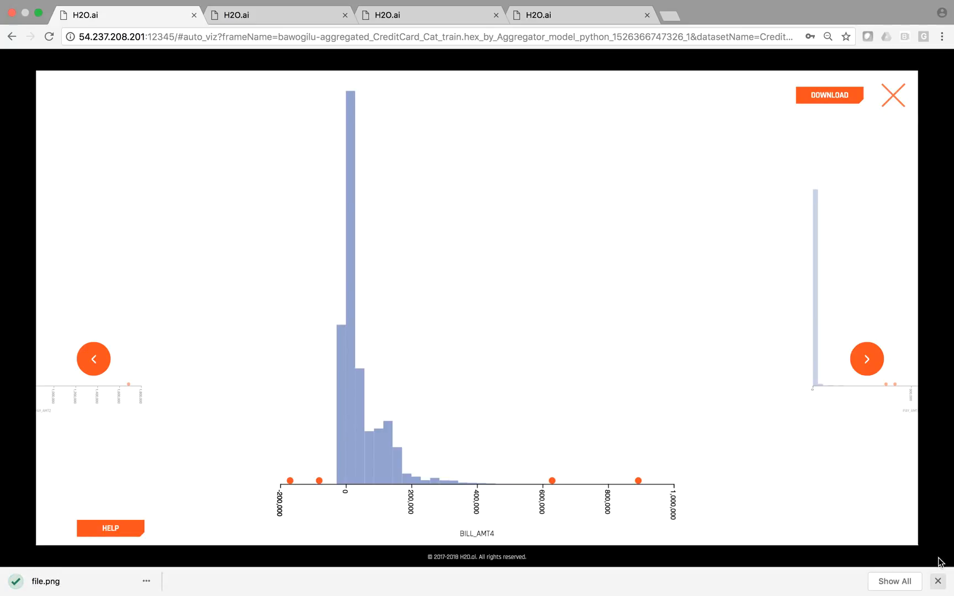
{"action": "left_click", "coordinate": [892, 96]}
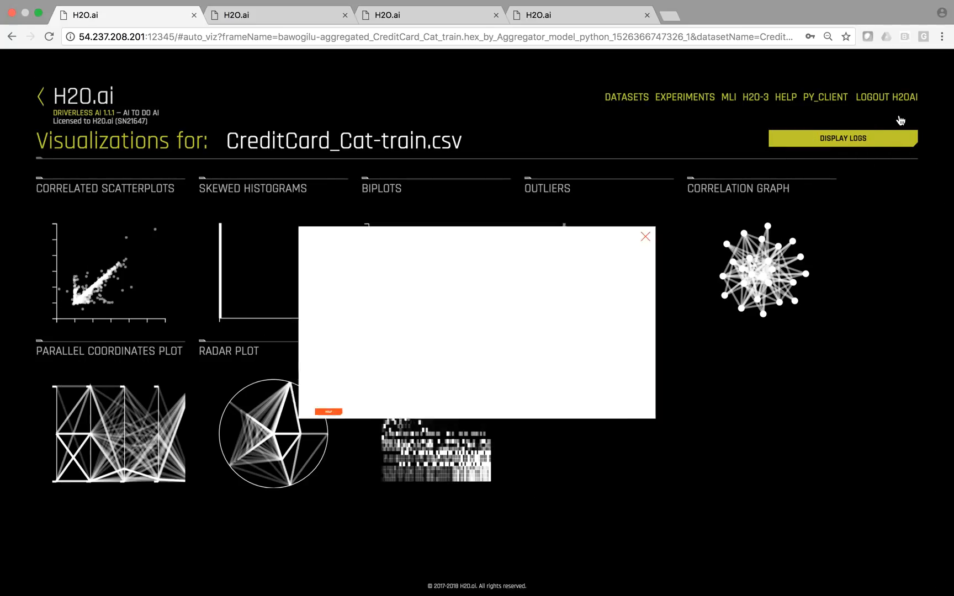
{"action": "left_click", "coordinate": [646, 236]}
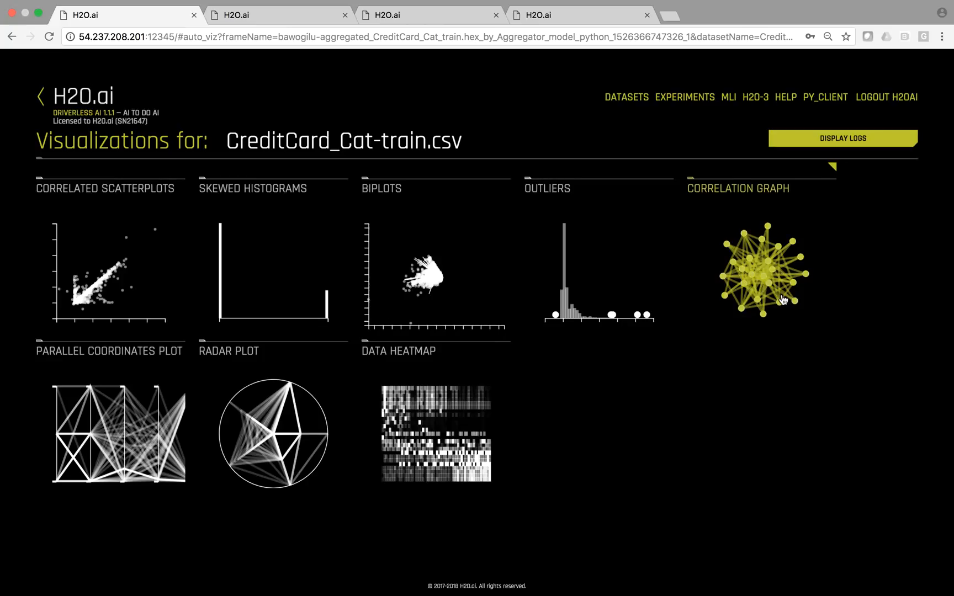
- View the correlation graph in full and move a node to inspect its links
{"action": "left_click", "coordinate": [764, 272]}
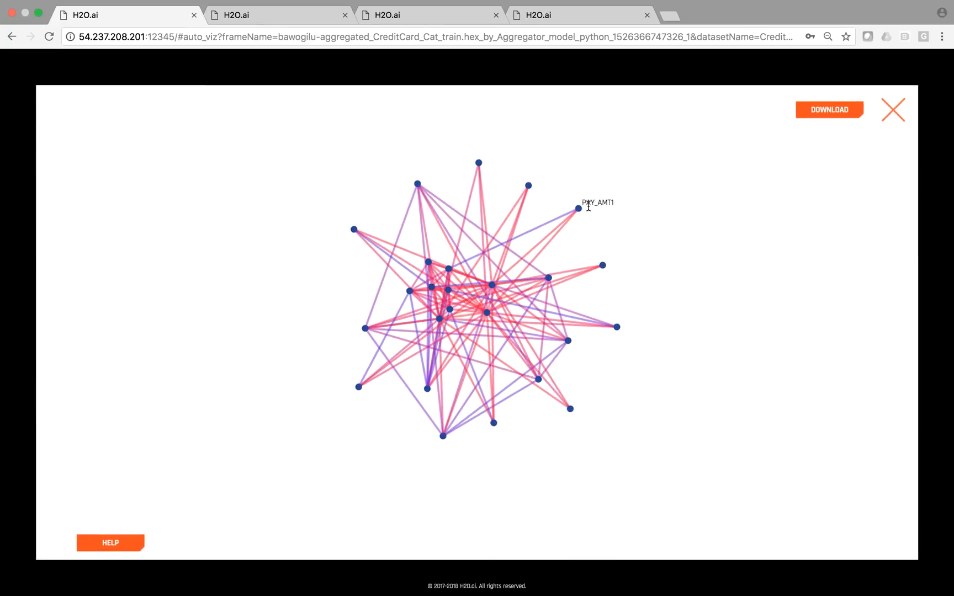
{"action": "left_click_drag", "start_coordinate": [576, 206], "coordinate": [640, 170]}
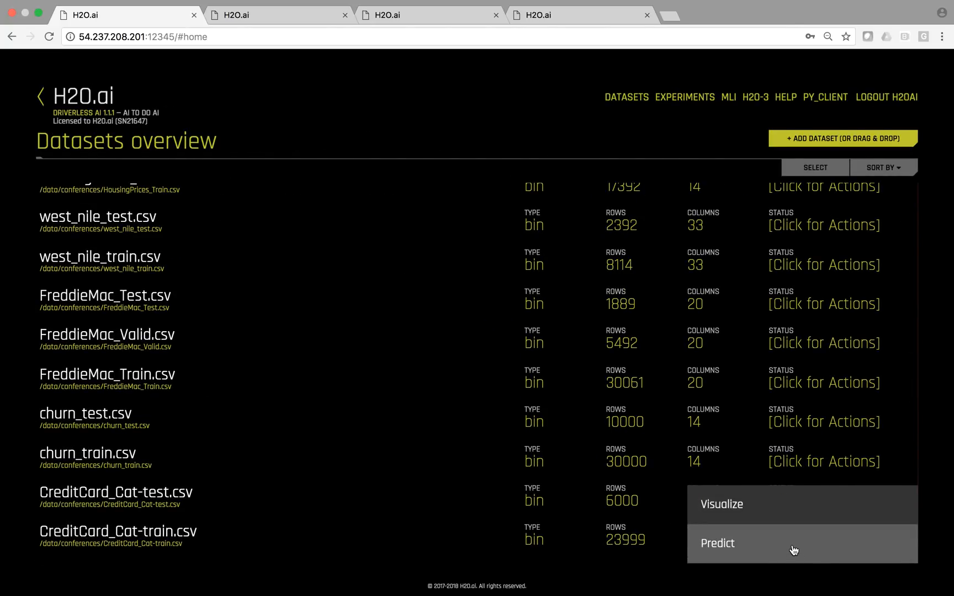
- Start an experiment on CreditCard_Cat-train with CreditCard_Cat-test and target DEFAULT_PAYMENT_NEXT_MONTH
{"action": "left_click", "coordinate": [718, 543]}
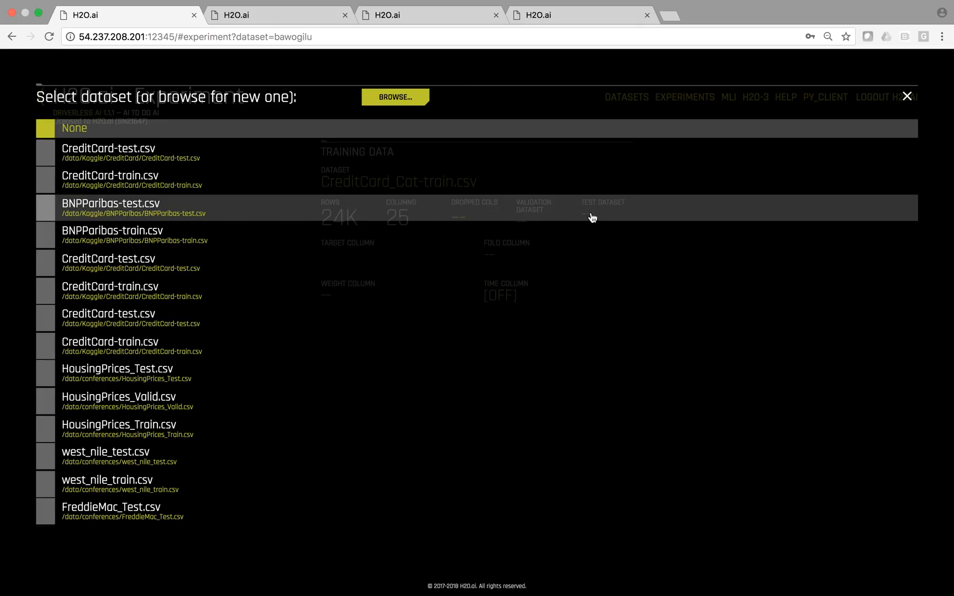
{"action": "scroll", "scroll_direction": "down", "scroll_amount": 3}
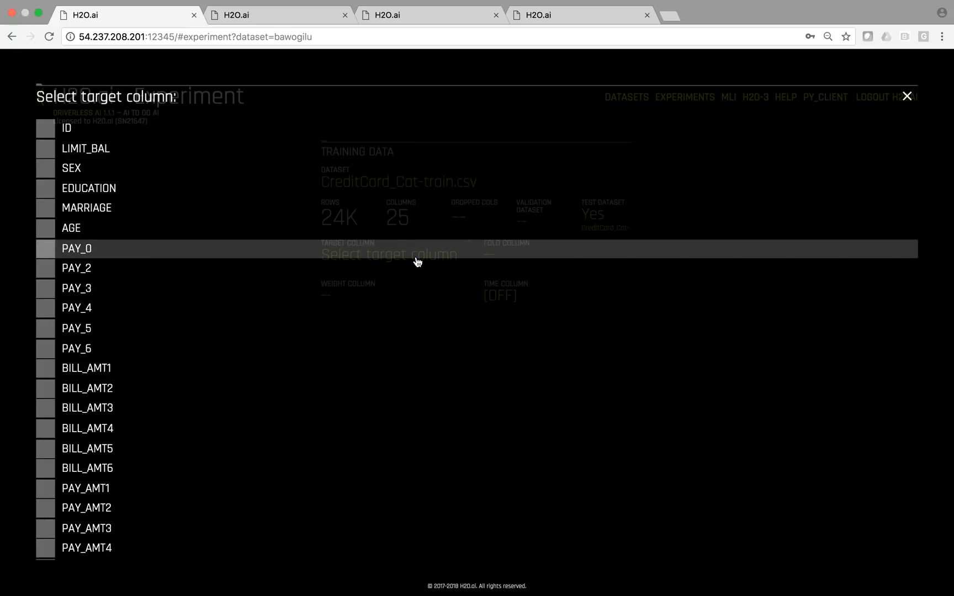
{"action": "scroll", "scroll_direction": "down", "scroll_amount": 3}
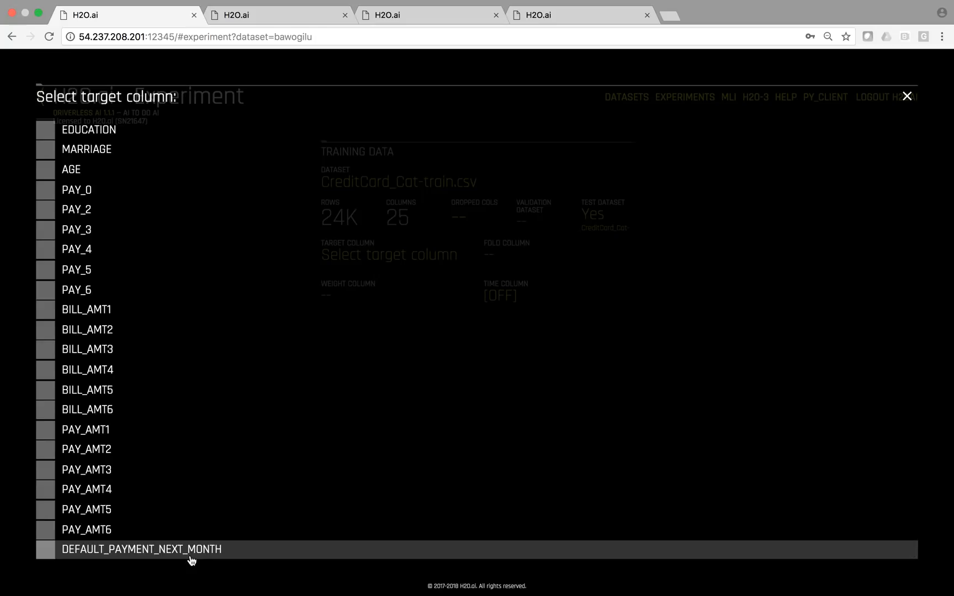
{"action": "left_click", "coordinate": [142, 549]}
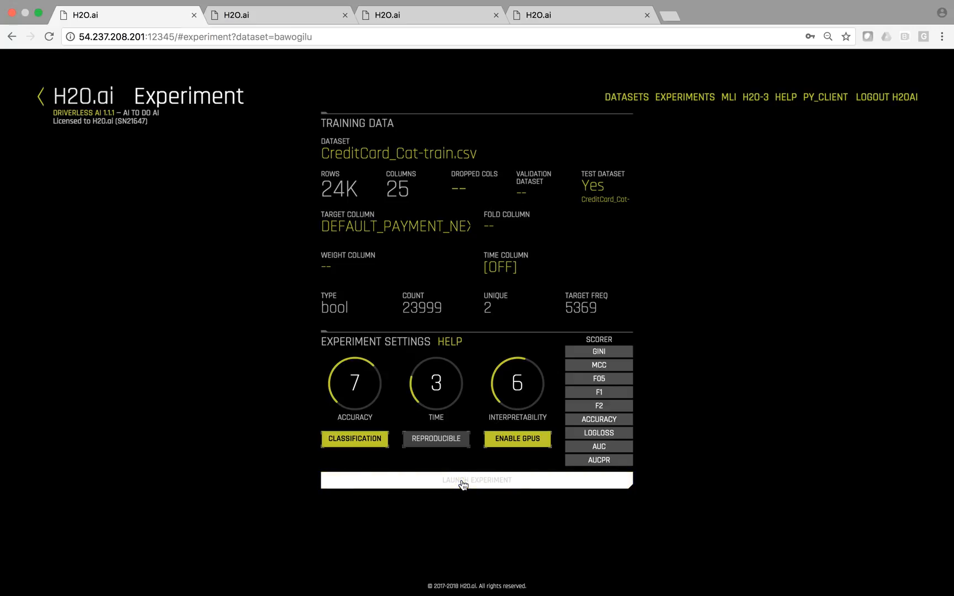
{"action": "left_click", "coordinate": [476, 480]}
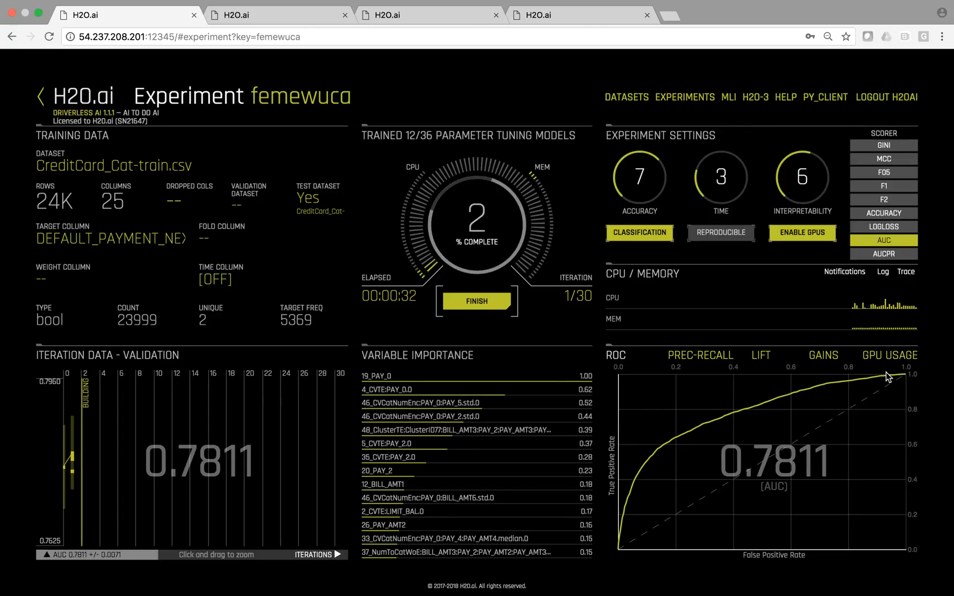
{"action": "mouse_move", "coordinate": [889, 376]}
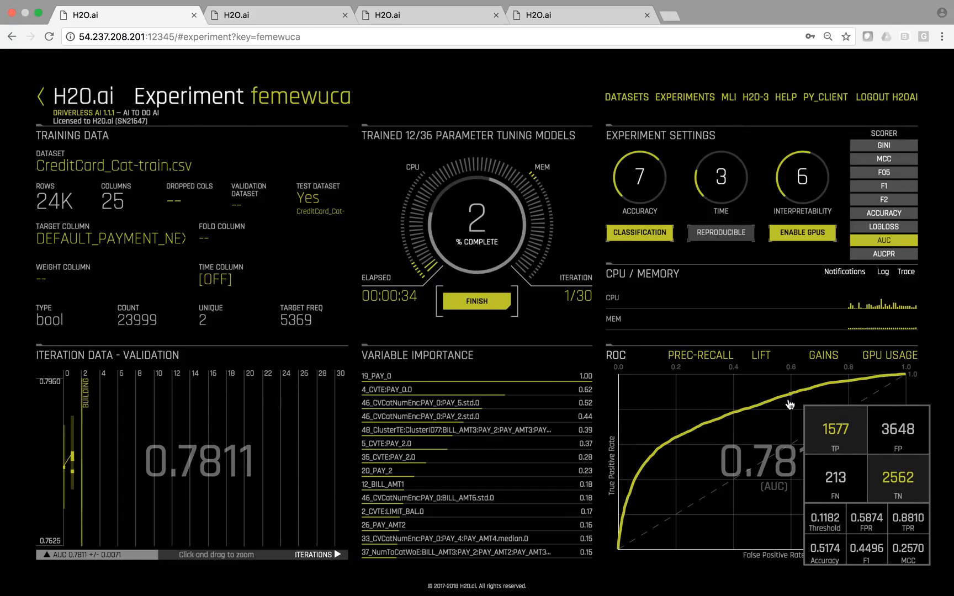
- Review femewuca's P-R, lift, gains and GPU usage charts, then switch to the finished wawobeta experiment
{"action": "left_click", "coordinate": [700, 356]}
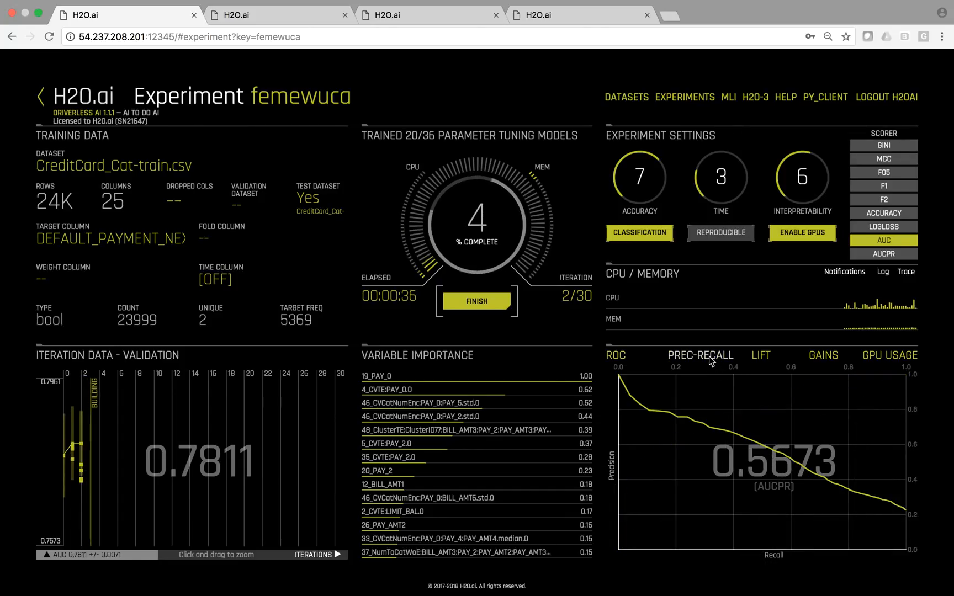
{"action": "left_click", "coordinate": [760, 356]}
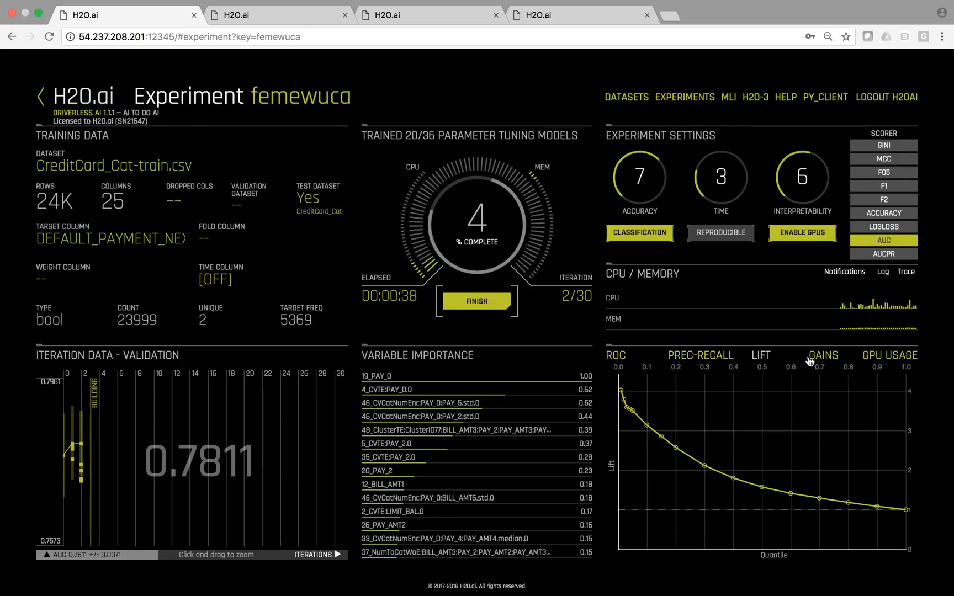
{"action": "left_click", "coordinate": [823, 356]}
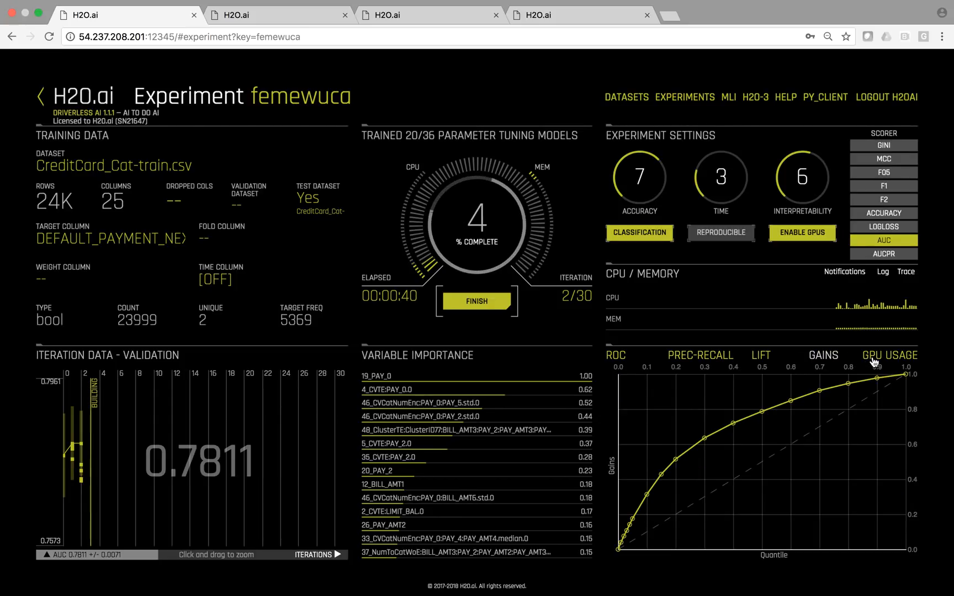
{"action": "left_click", "coordinate": [889, 354]}
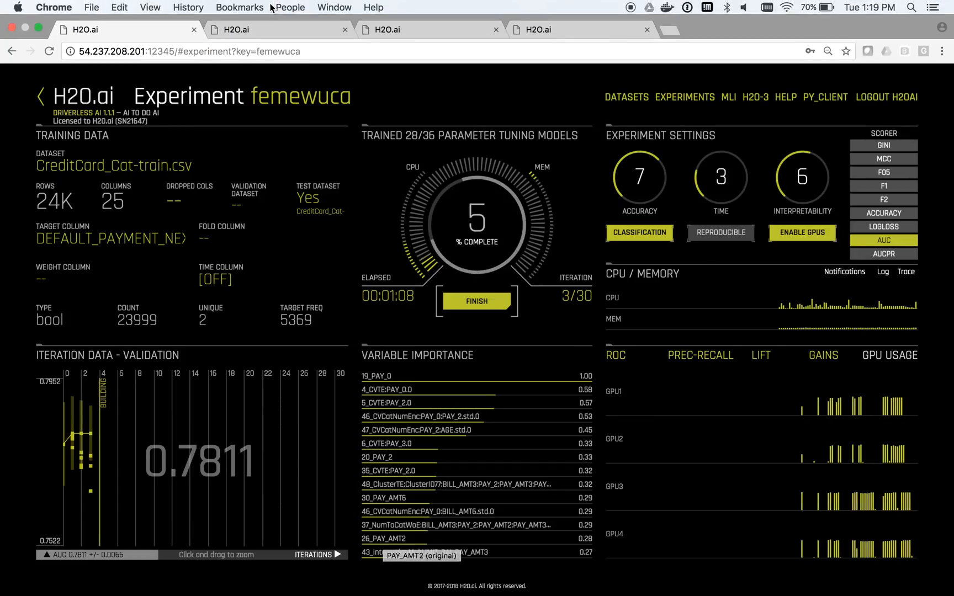
{"action": "left_click", "coordinate": [277, 29]}
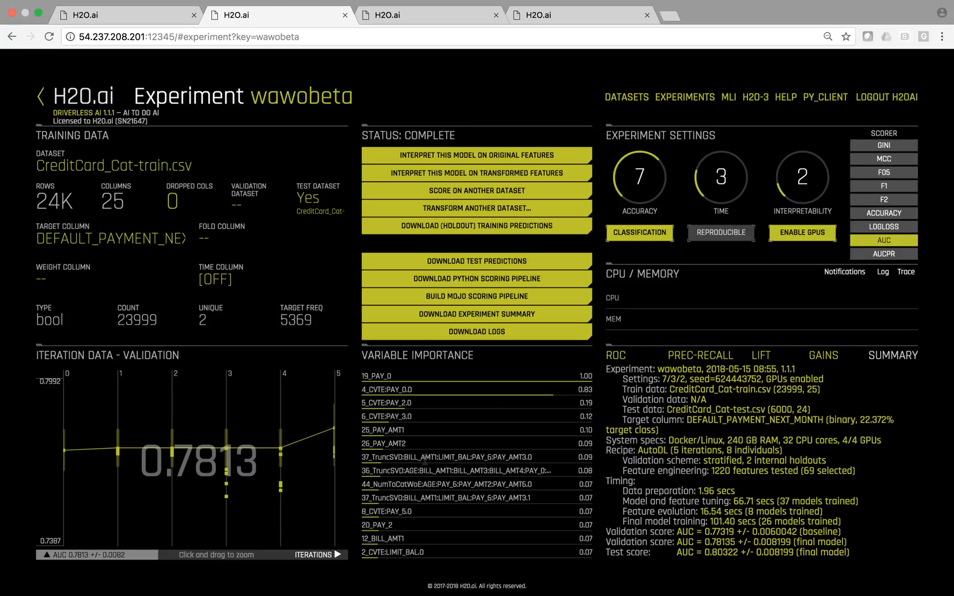
{"action": "mouse_move", "coordinate": [339, 431]}
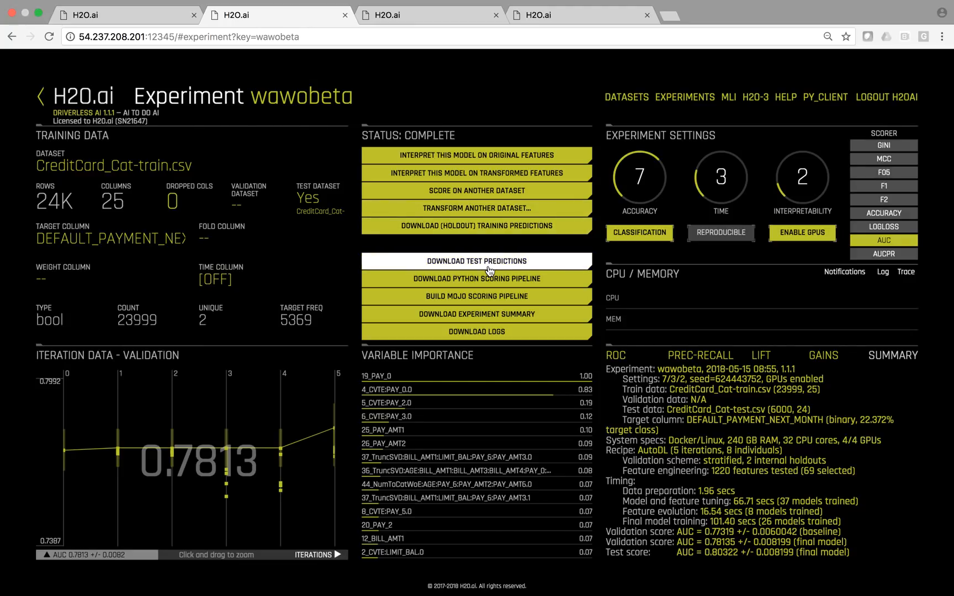
{"action": "mouse_move", "coordinate": [476, 278]}
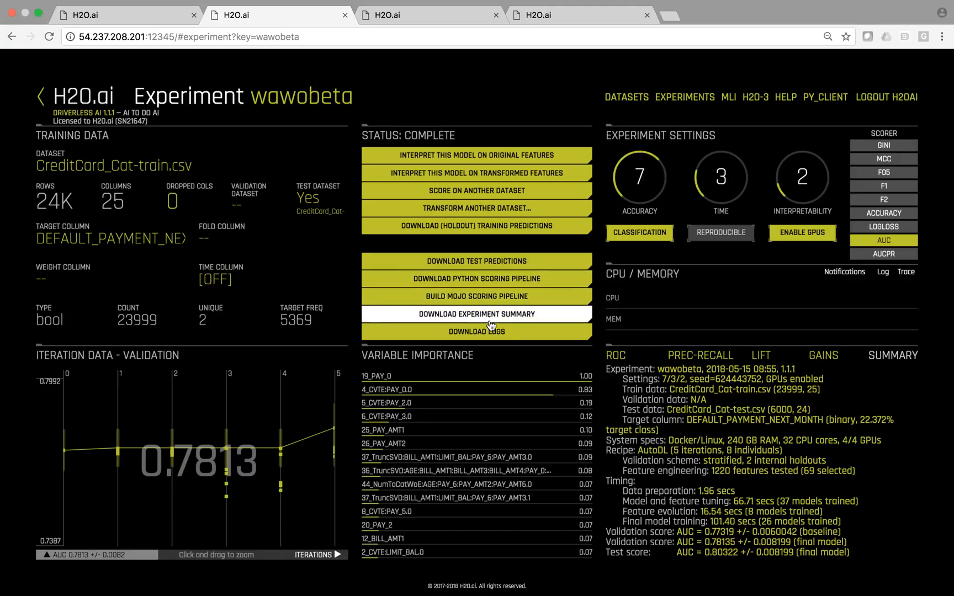
{"action": "mouse_move", "coordinate": [476, 155]}
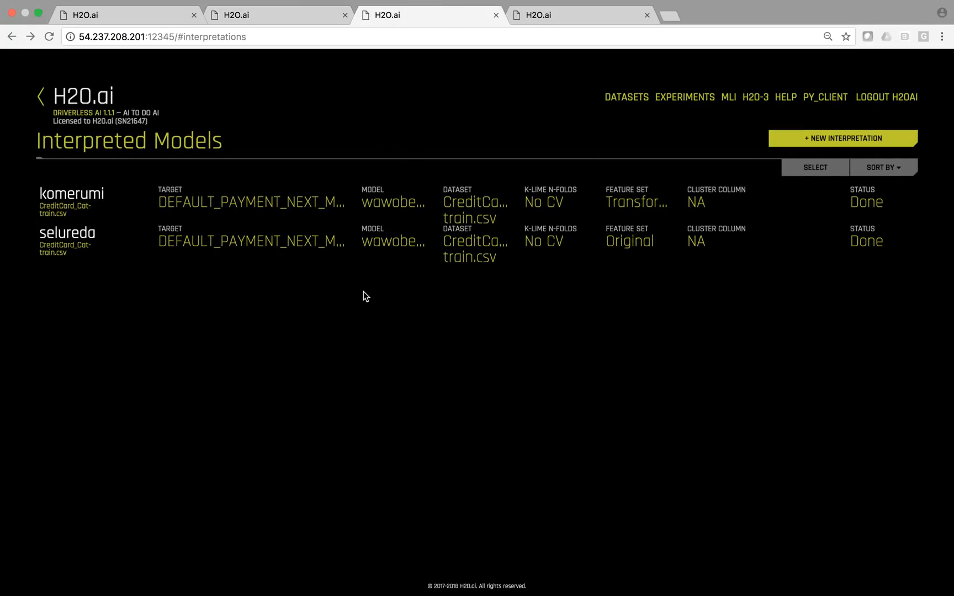
{"action": "mouse_move", "coordinate": [577, 243]}
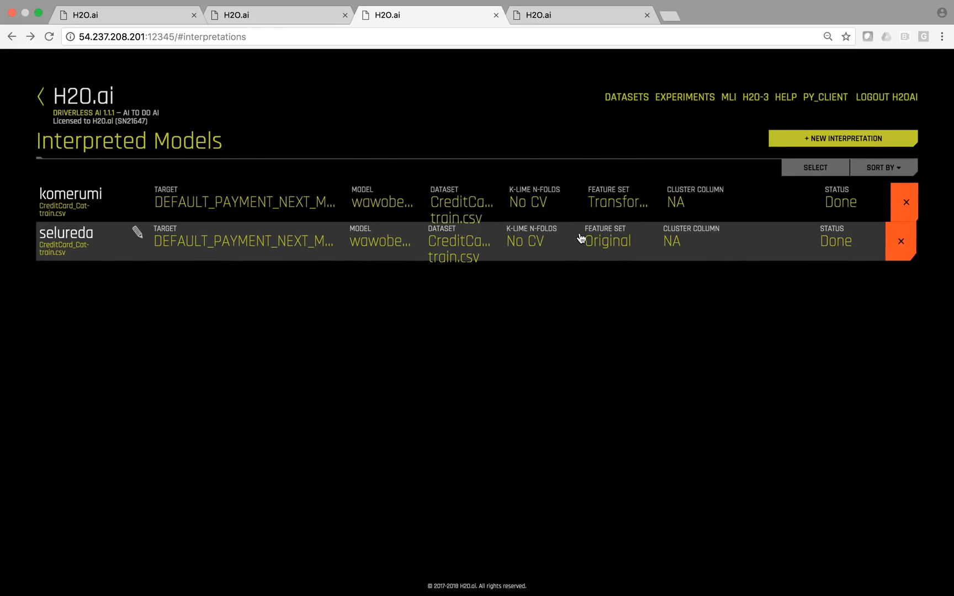
- Open the selureda MLI dashboard with k-LIME, reason codes, feature importance and PAY_0 partial dependence
{"action": "left_click", "coordinate": [66, 233]}
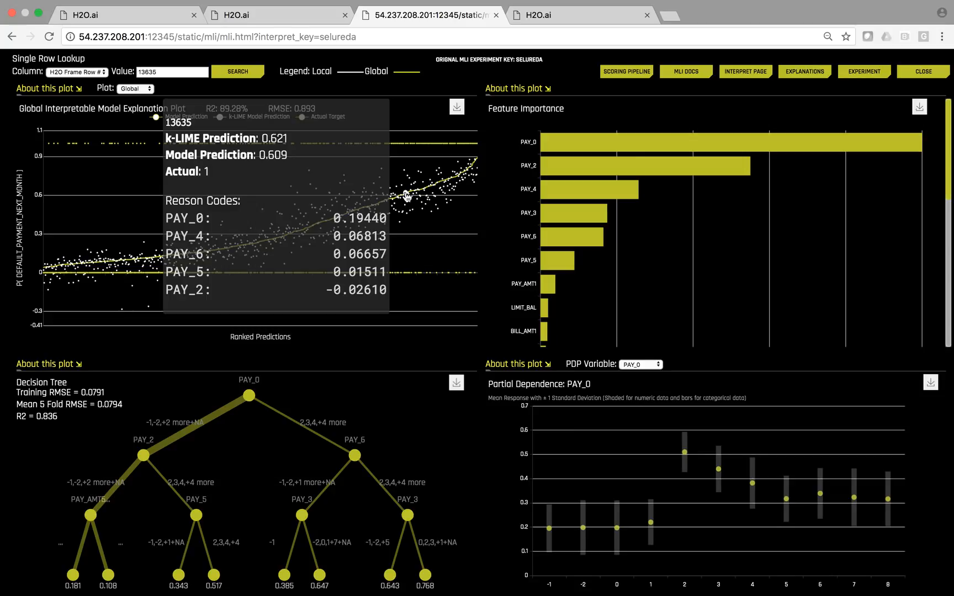
- Show the Cluster 0 k-LIME plot with its feature-importance explanation
{"action": "left_click", "coordinate": [135, 88]}
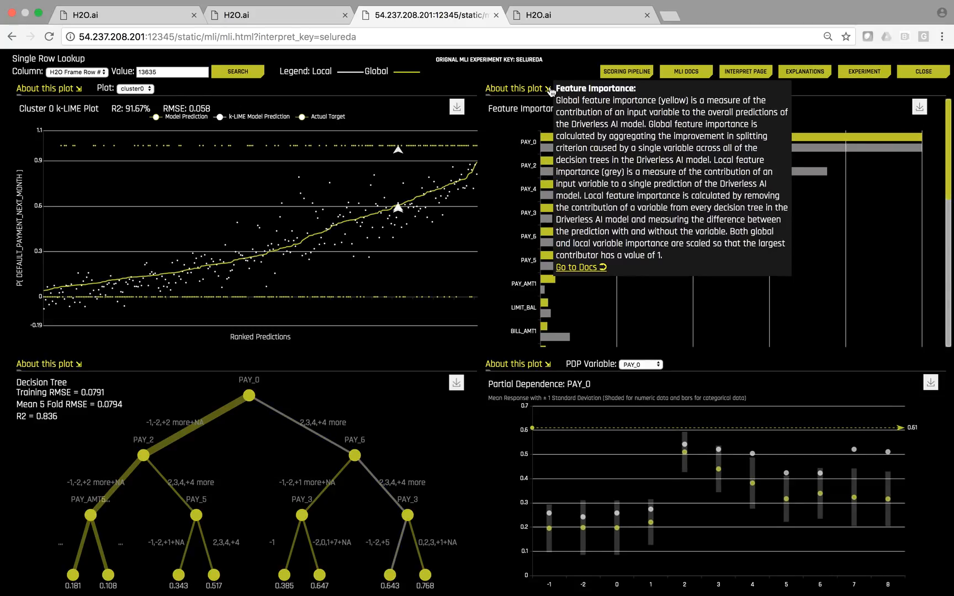
{"action": "mouse_move", "coordinate": [558, 89]}
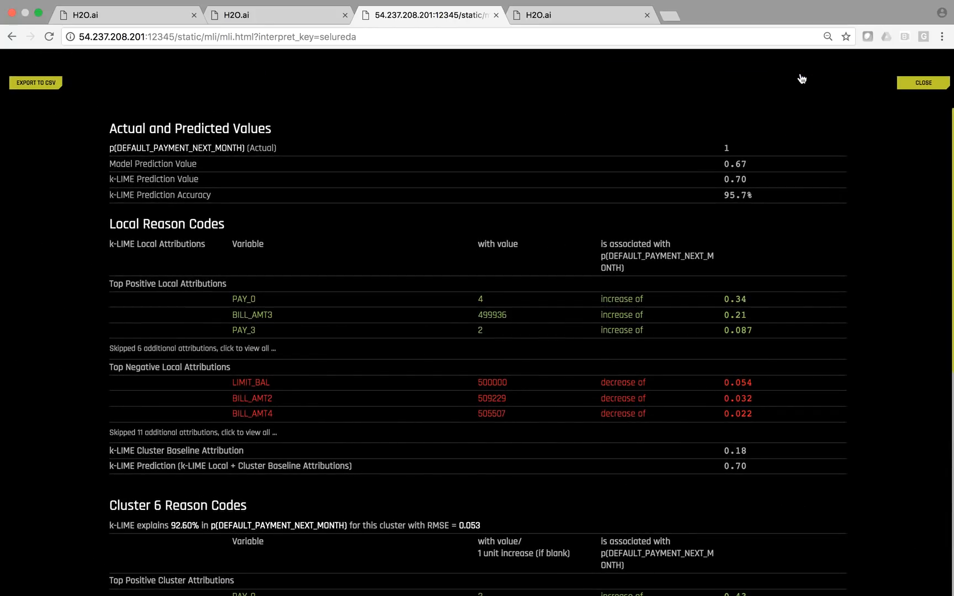
- Scroll the explanations report to the Cluster and Global Reason Codes sections
{"action": "scroll", "scroll_direction": "down", "scroll_amount": 3}
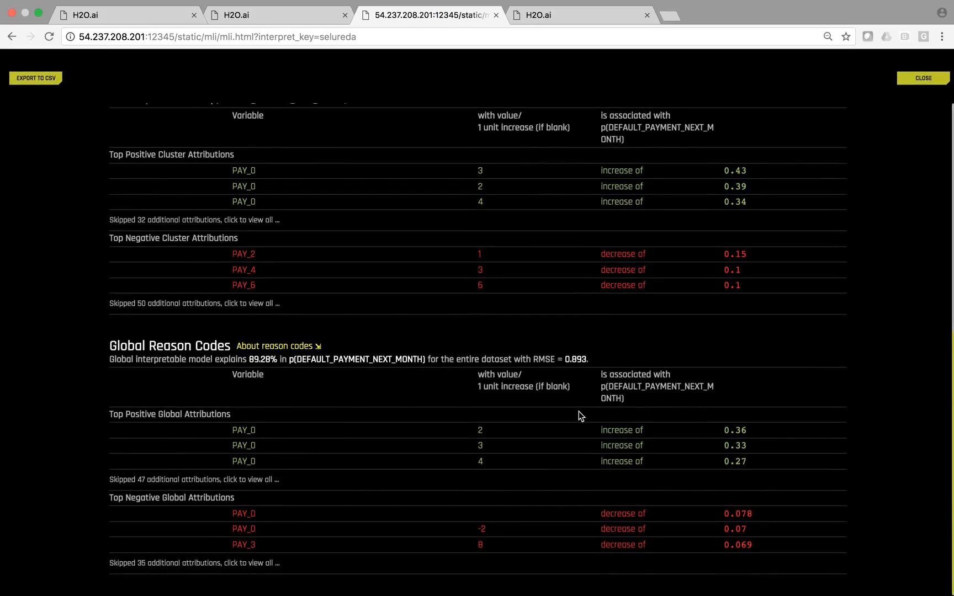
{"action": "scroll", "scroll_direction": "down", "scroll_amount": 3}
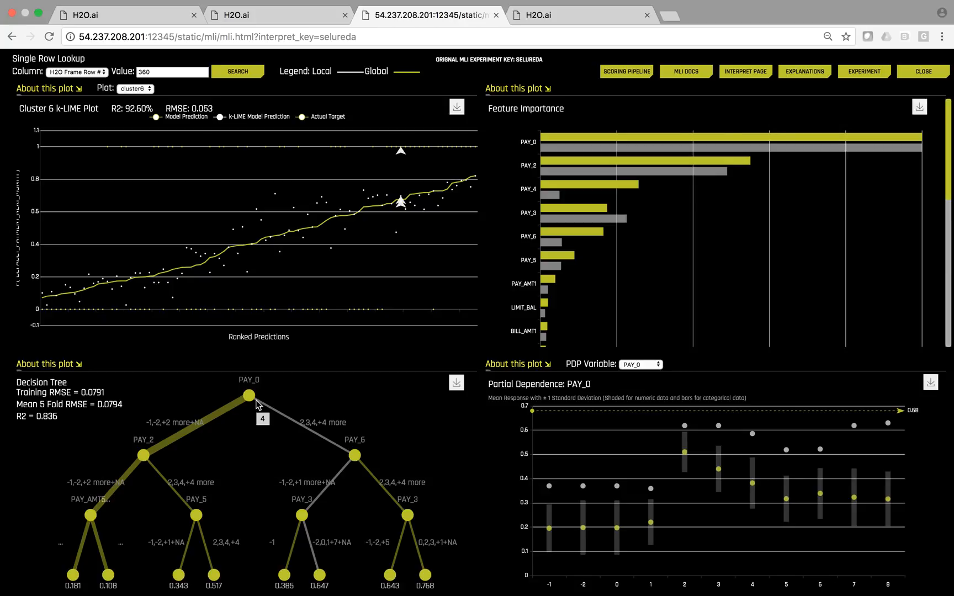
{"action": "mouse_move", "coordinate": [327, 441]}
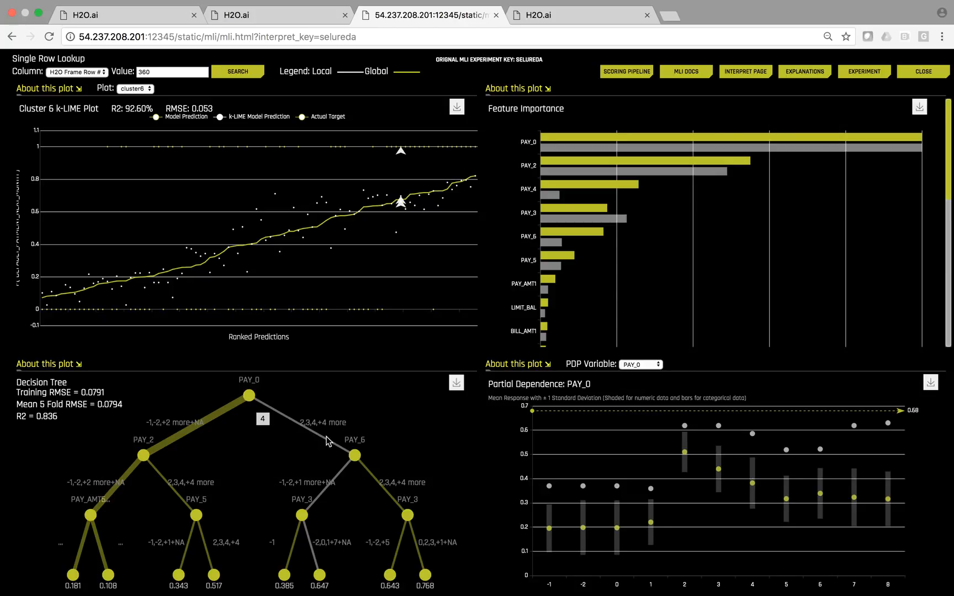
{"action": "mouse_move", "coordinate": [323, 564]}
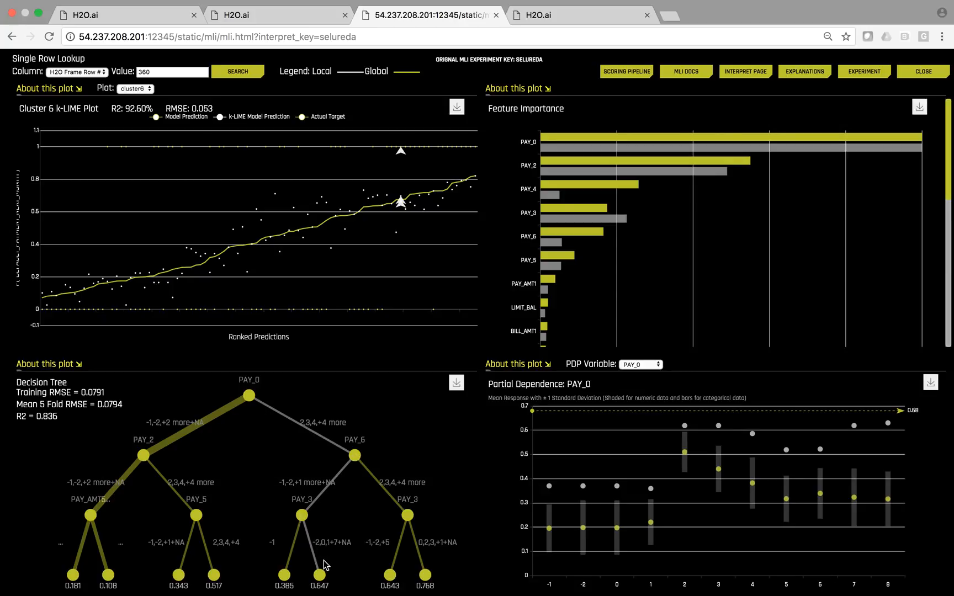
{"action": "mouse_move", "coordinate": [401, 201]}
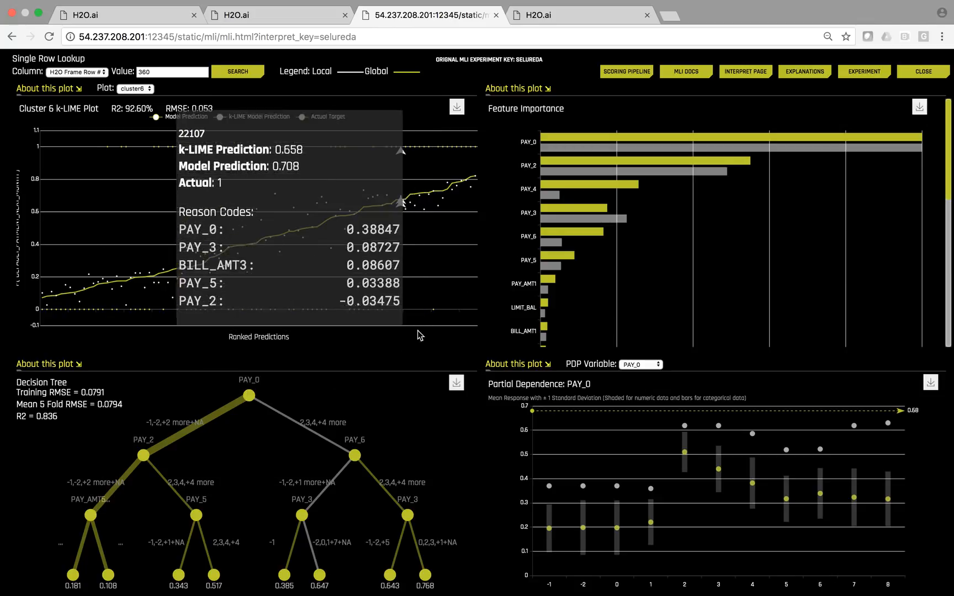
{"action": "mouse_move", "coordinate": [848, 512]}
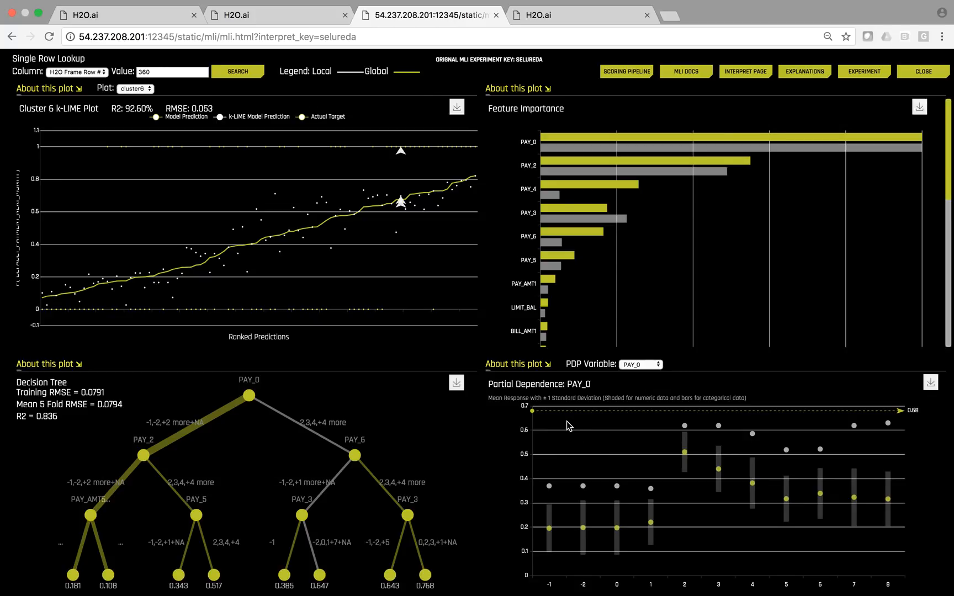
{"action": "left_click", "coordinate": [922, 70]}
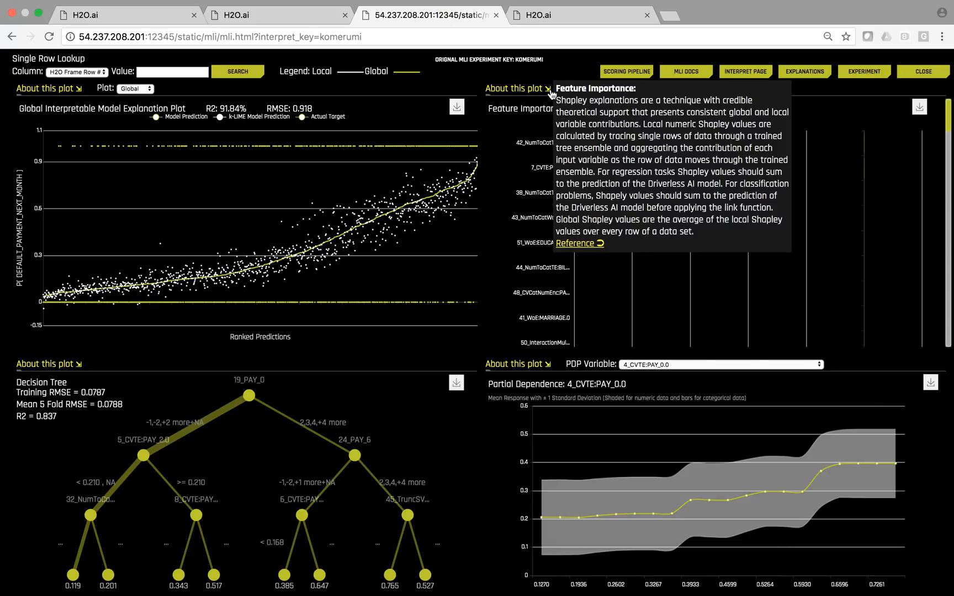
{"action": "mouse_move", "coordinate": [922, 71]}
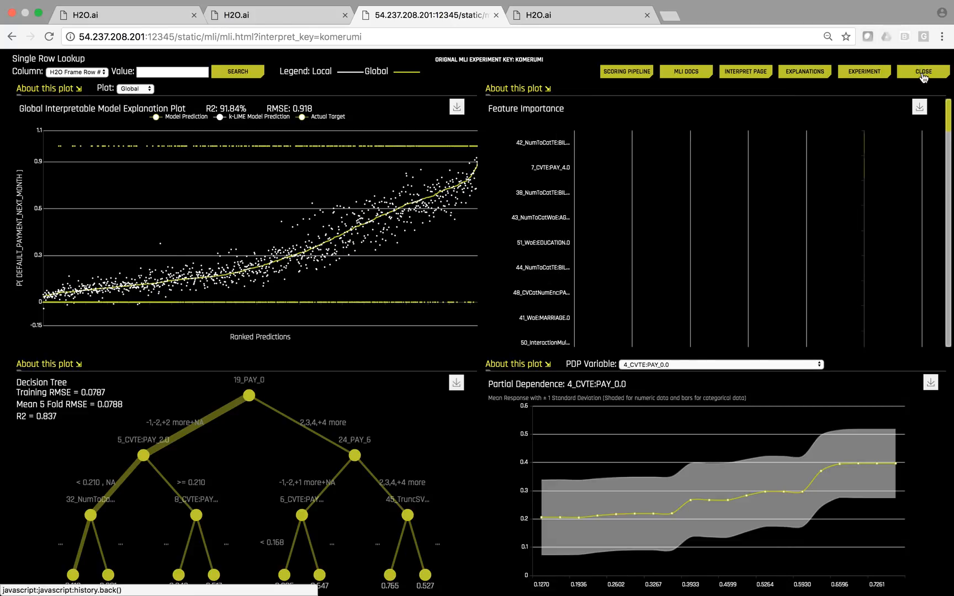
- Close the komerumi Shapley interpretation, returning to the piwenihe BNPParibas experiment
{"action": "left_click", "coordinate": [922, 71]}
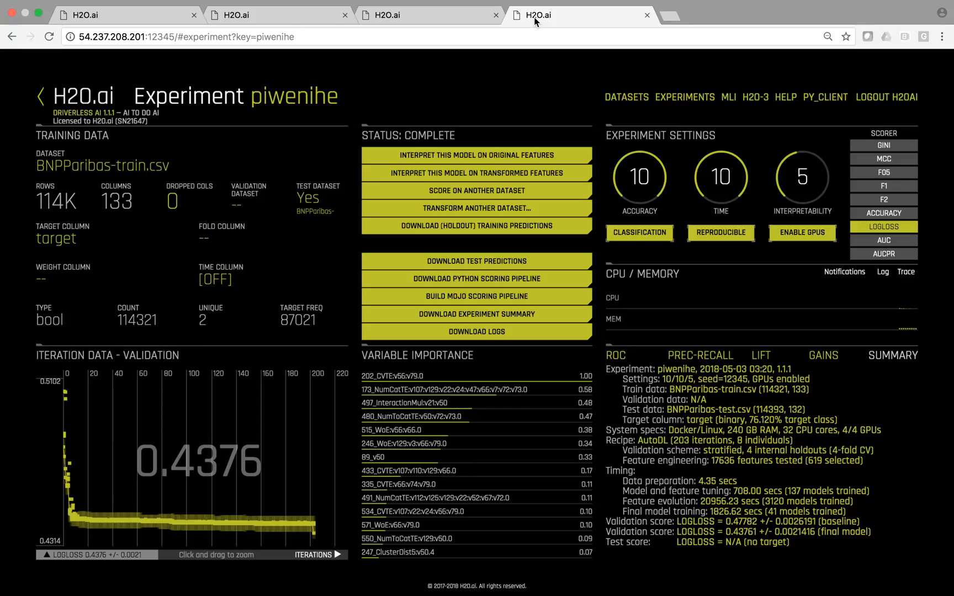
{"action": "mouse_move", "coordinate": [177, 471]}
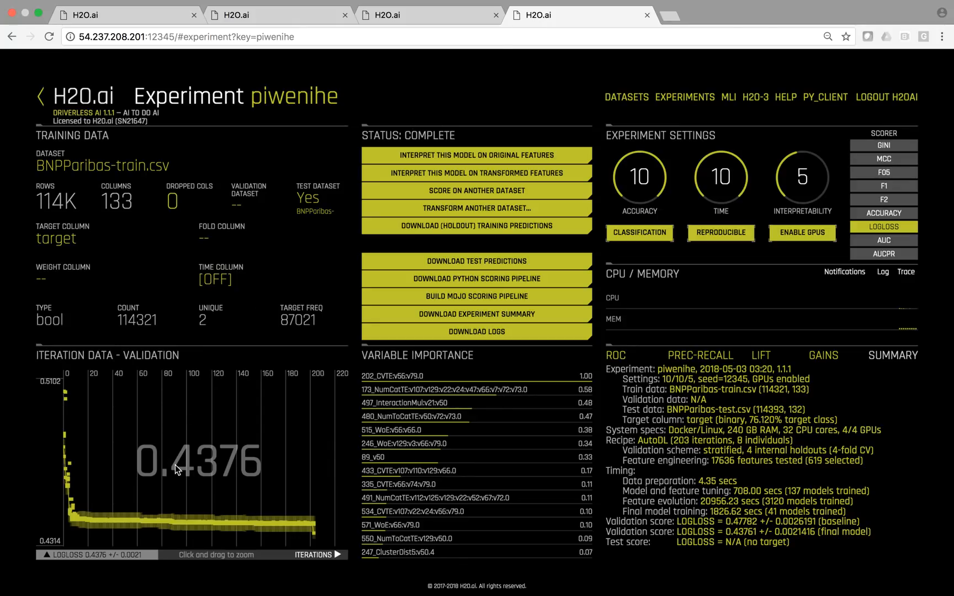
{"action": "mouse_move", "coordinate": [177, 467]}
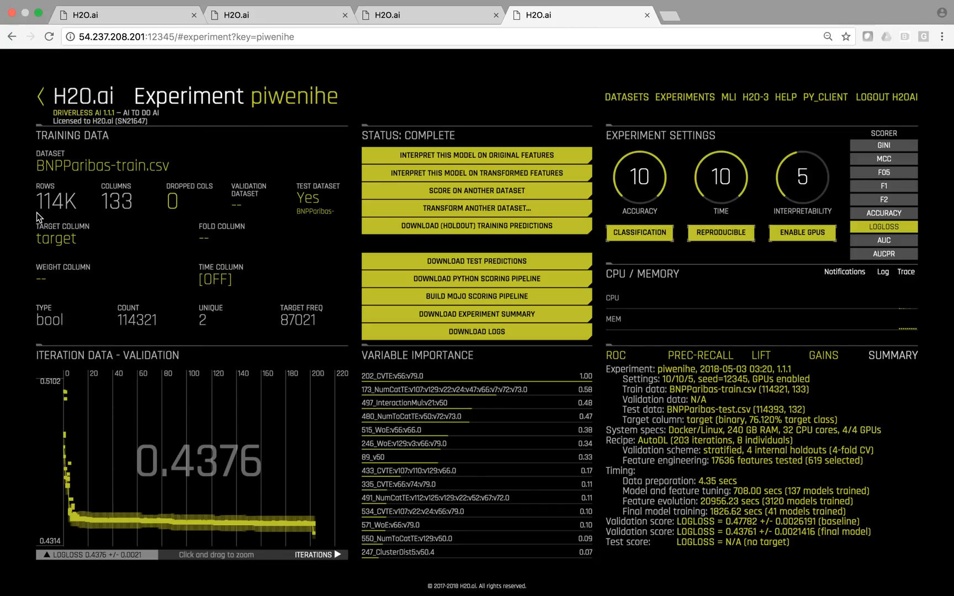
{"action": "mouse_move", "coordinate": [110, 217]}
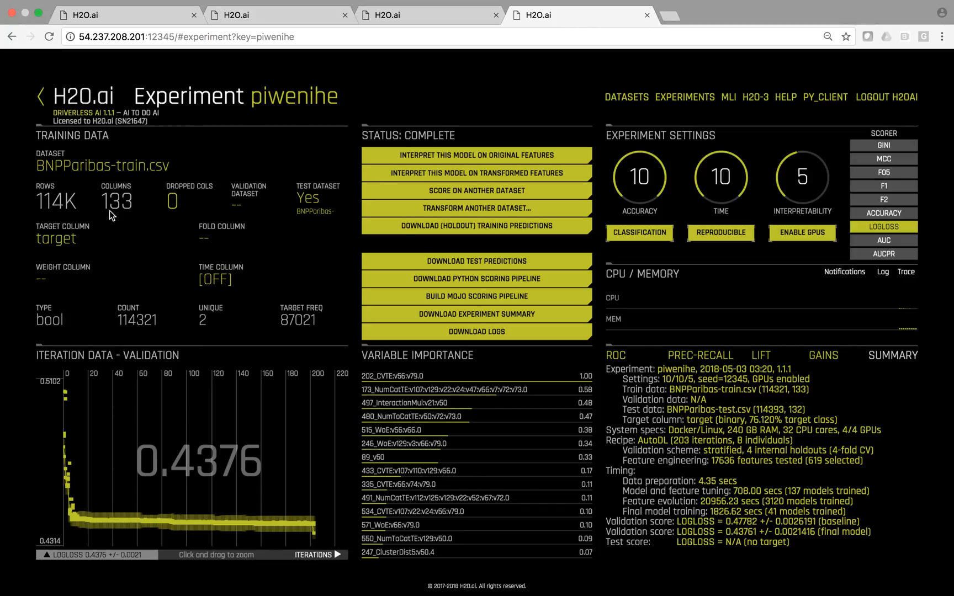